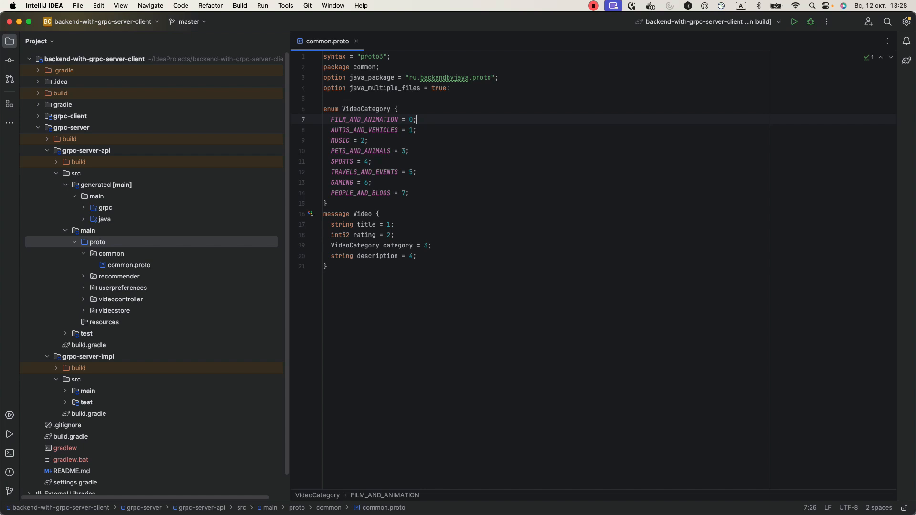
- Expand the proto folders so the recommender, userpreferences, videocontroller and videostore proto files are listed
double_click(365, 245)
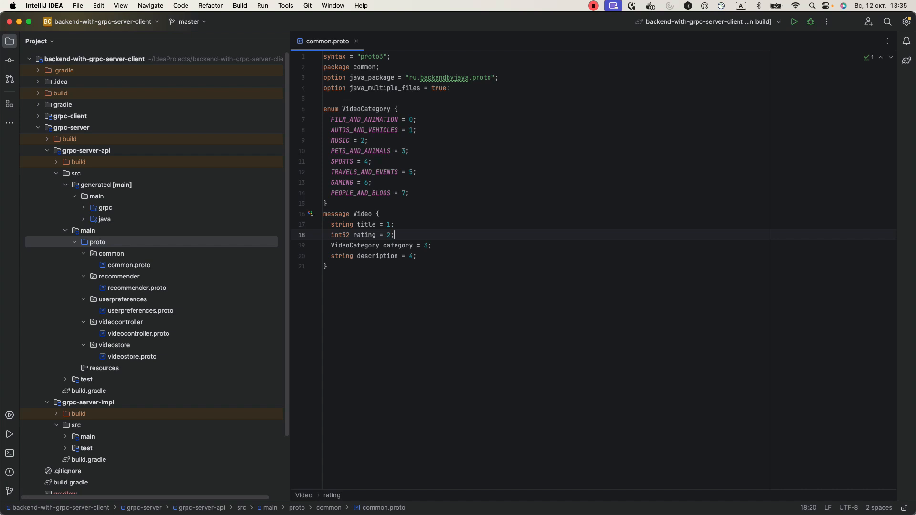
- Show recommender.proto with its client-streaming RecommenderService definition
double_click(137, 333)
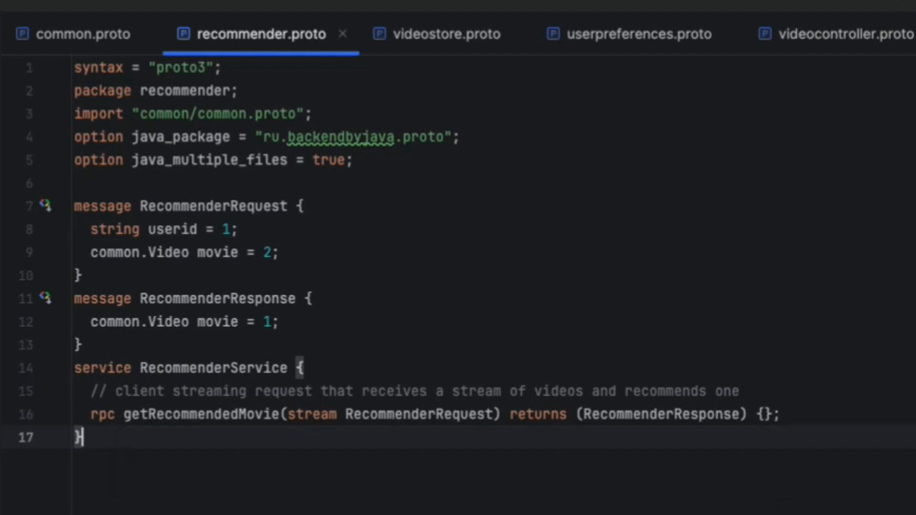
- Show userpreferences.proto with its bidirectional-streaming UserPreferencesService
double_click(313, 415)
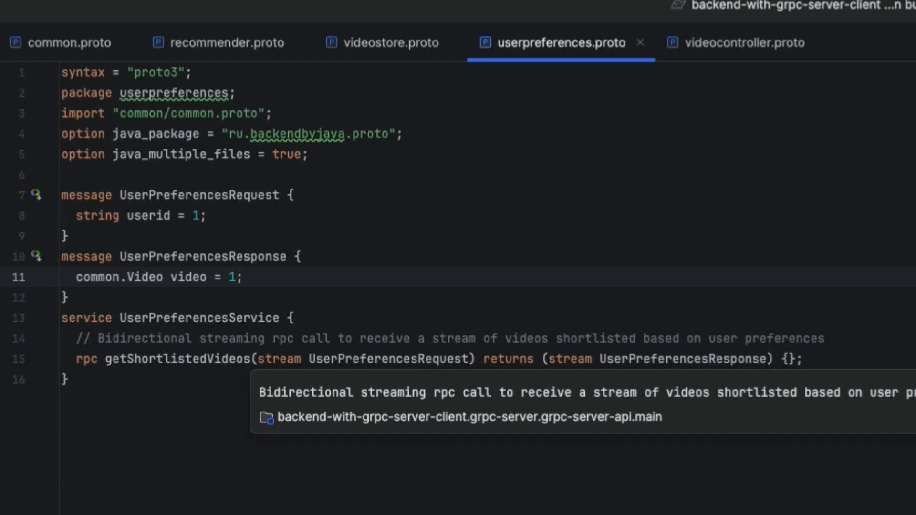
- Show the grpc-server-impl build.gradle with Spring Boot and gRPC server starter dependencies
click(240, 276)
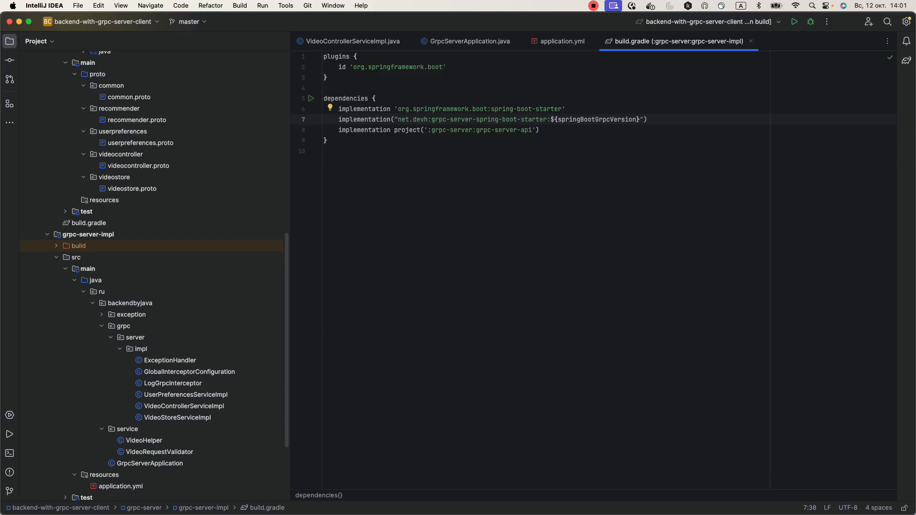
- Show VideoControllerServiceImpl with its unary getVideo implementation
click(562, 41)
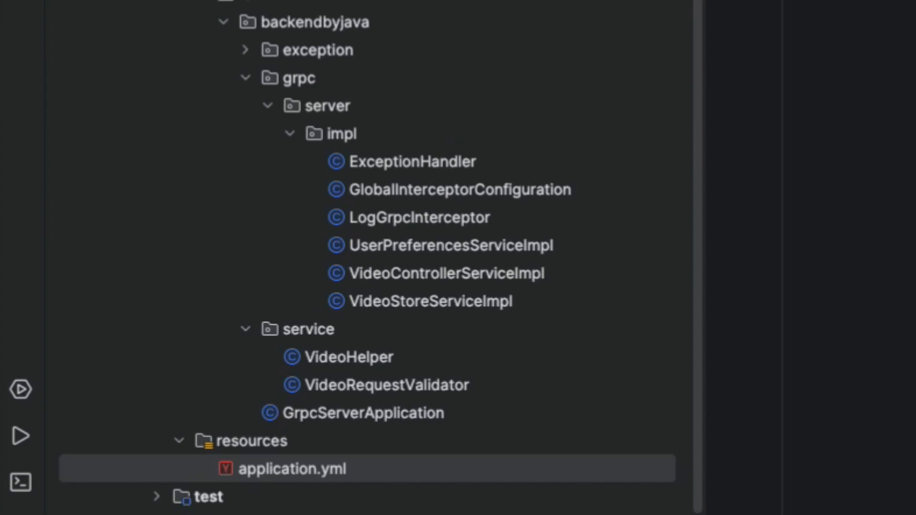
double_click(291, 469)
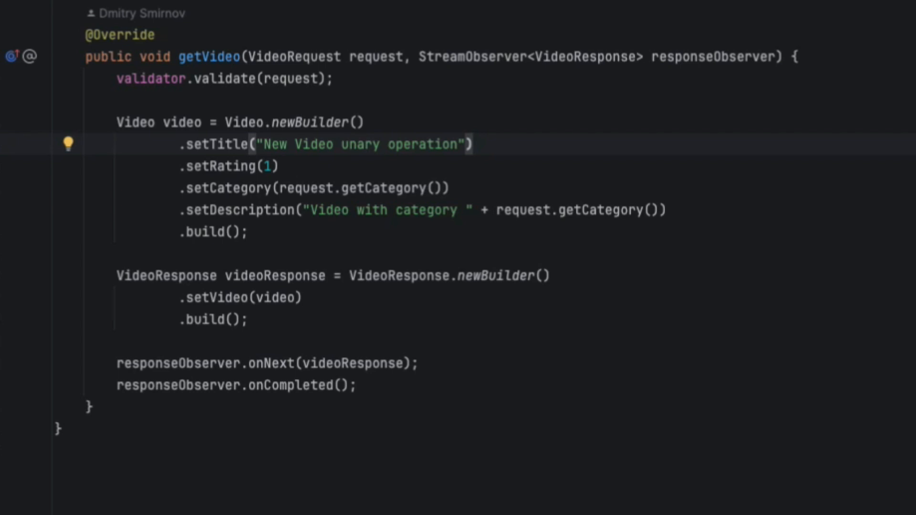
mouse_move(209, 57)
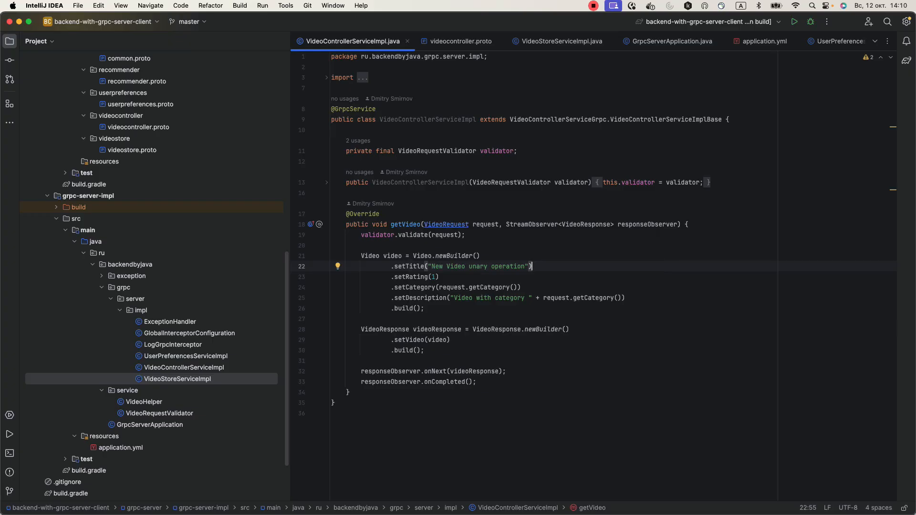
- Compare getVideo with videocontroller.proto and highlight its responseObserver usages
click(460, 41)
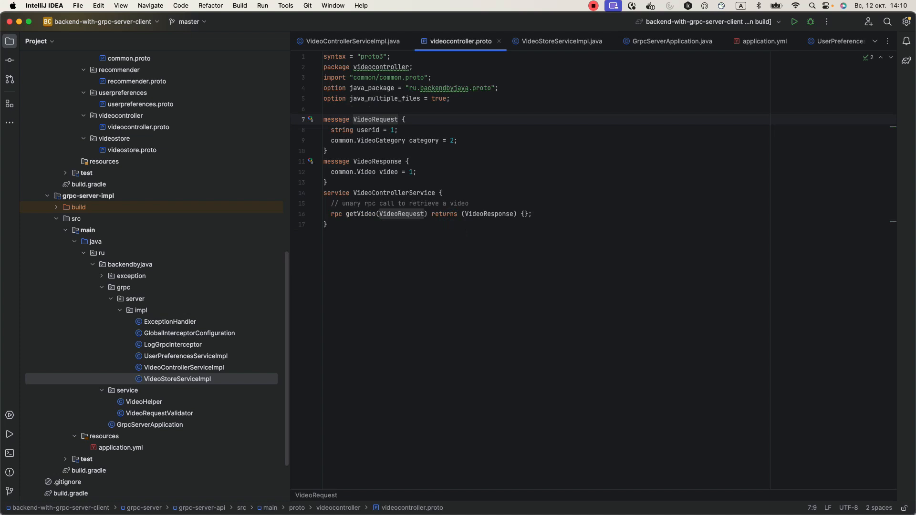
click(350, 42)
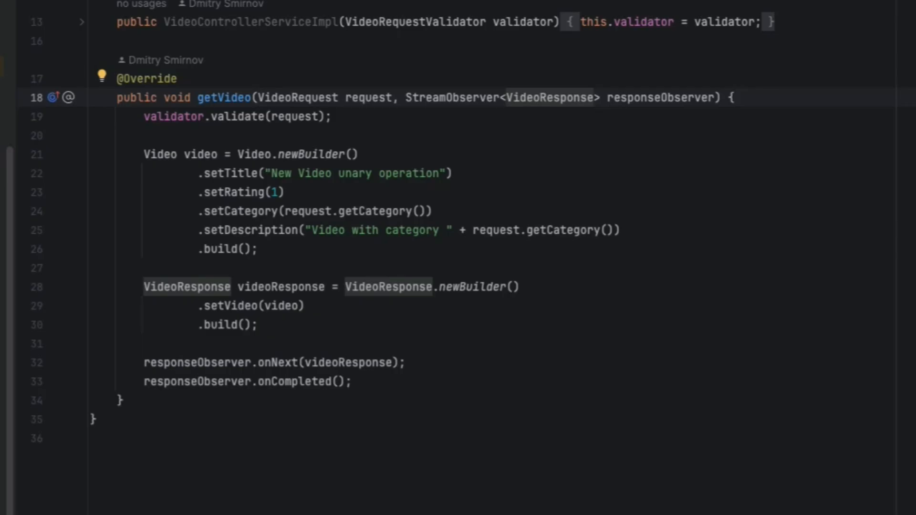
drag(144, 155, 298, 230)
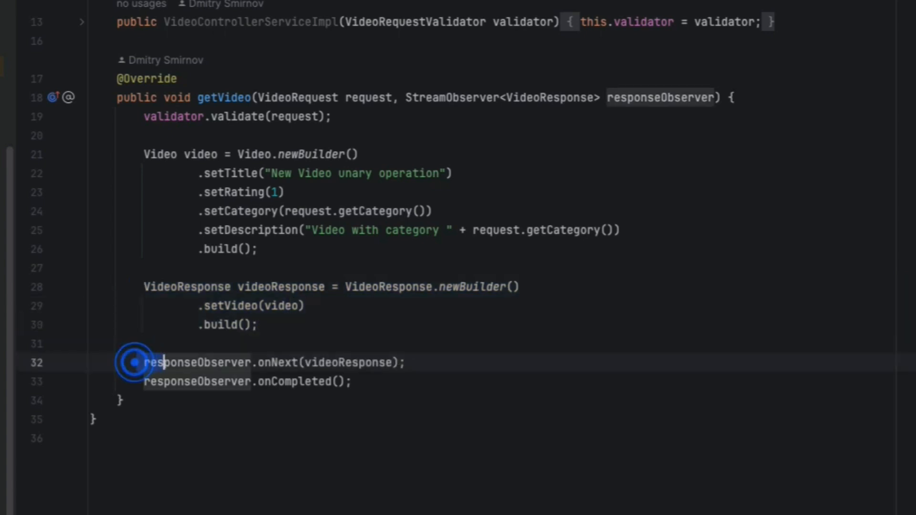
double_click(196, 363)
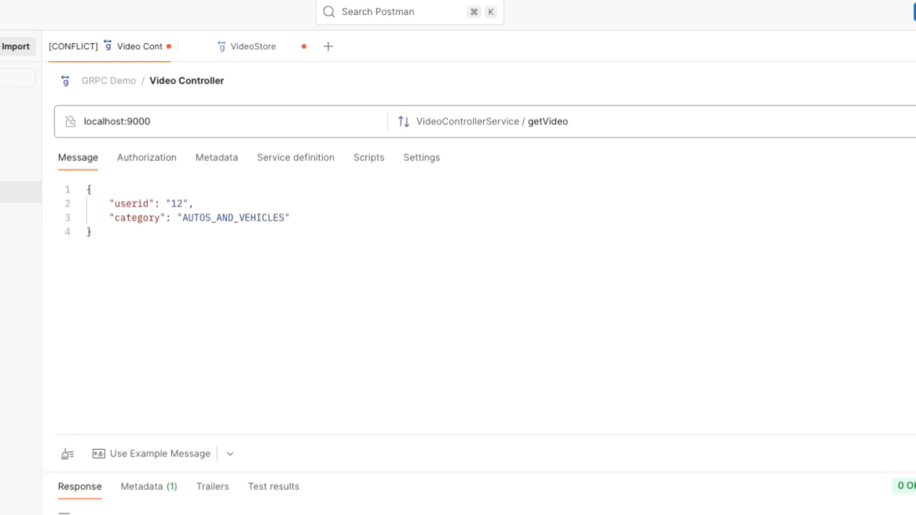
- Invoke getVideo for AUTOS_AND_VEHICLES, then select the VideoStore getMovies request
click(867, 90)
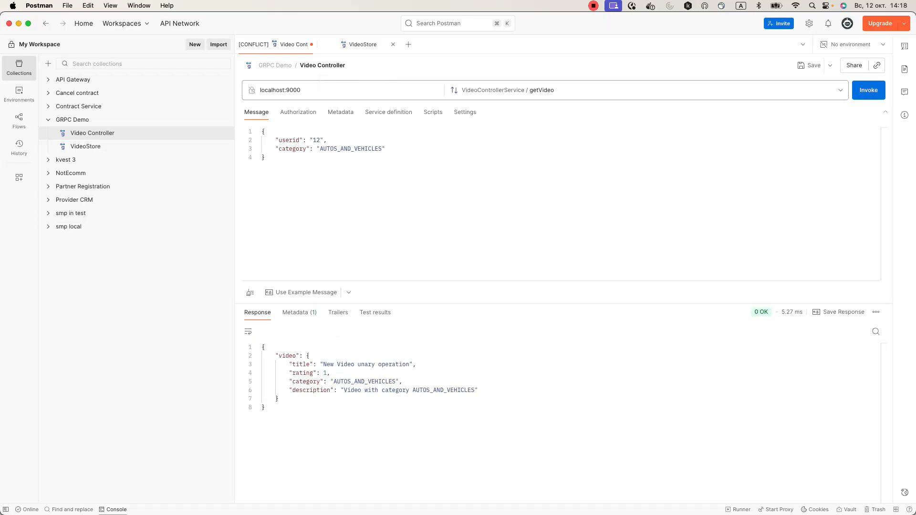
click(363, 45)
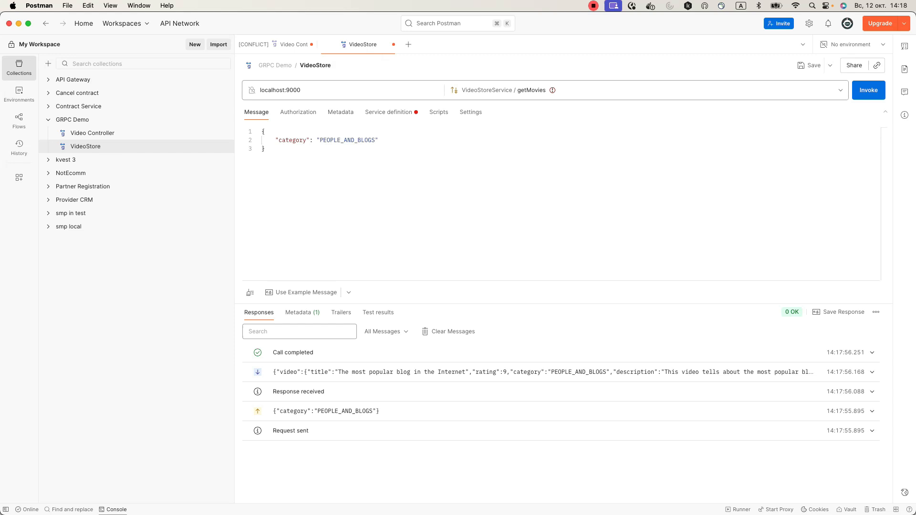
- Invoke the VideoStore getMovies stream for PEOPLE_AND_BLOGS and receive a video back
click(868, 90)
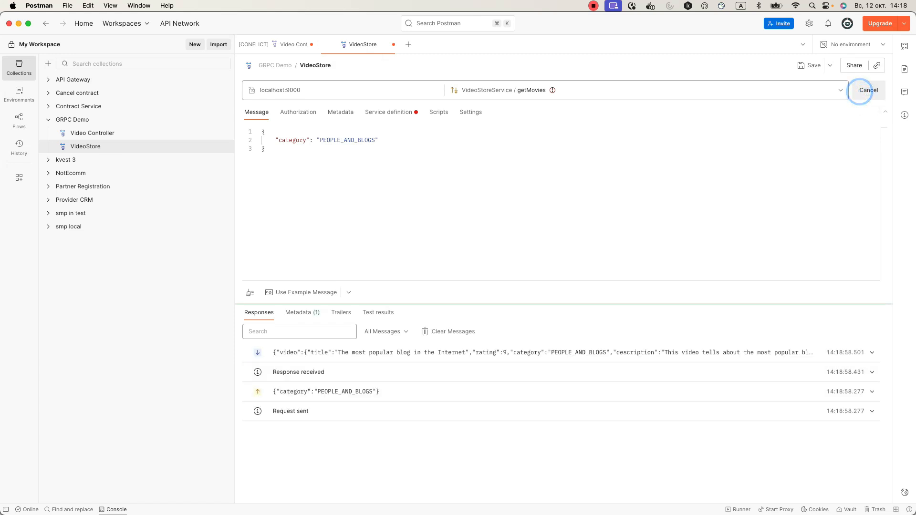
click(869, 90)
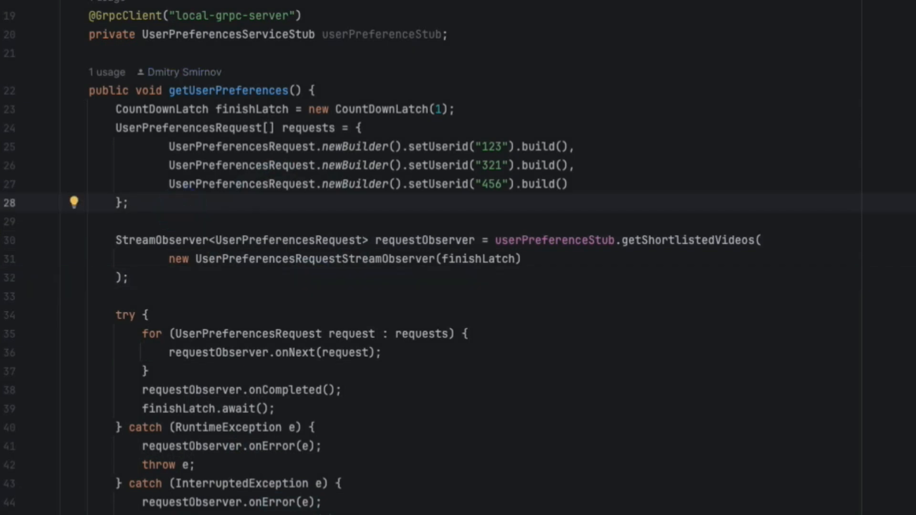
scroll(down, 3)
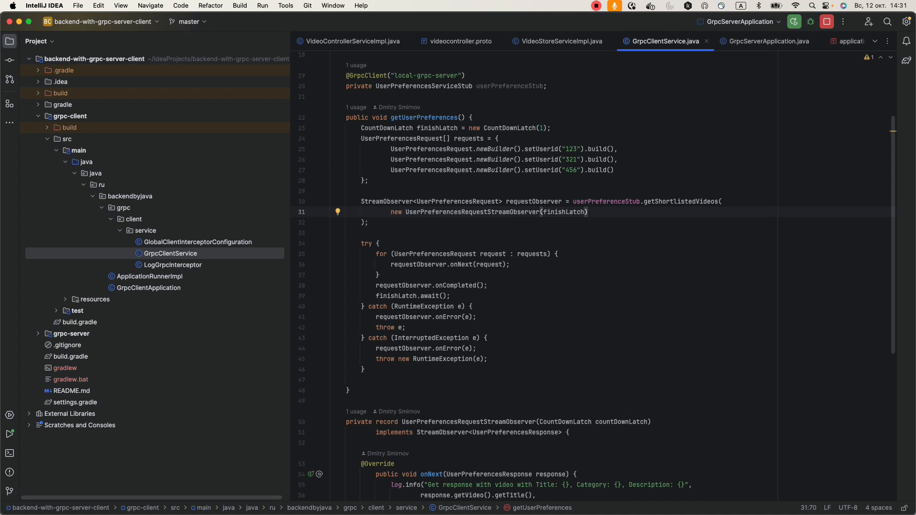
scroll(down, 3)
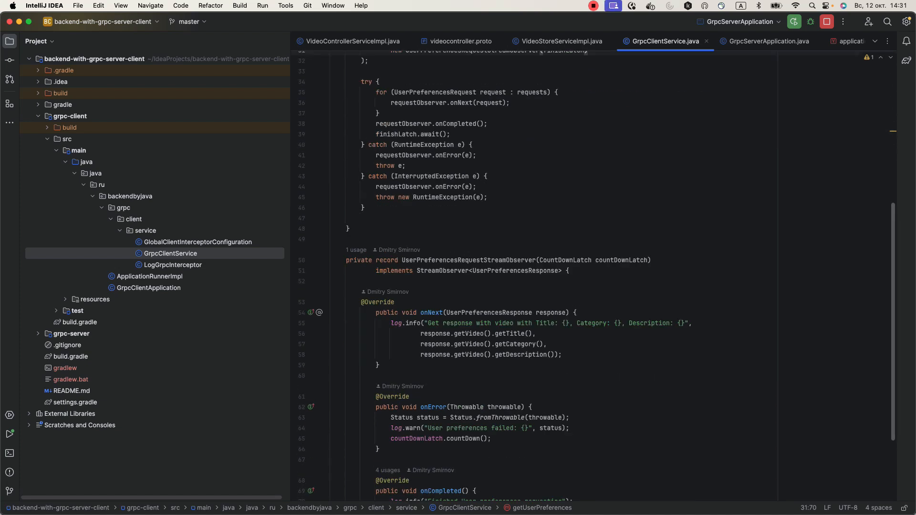
scroll(down, 3)
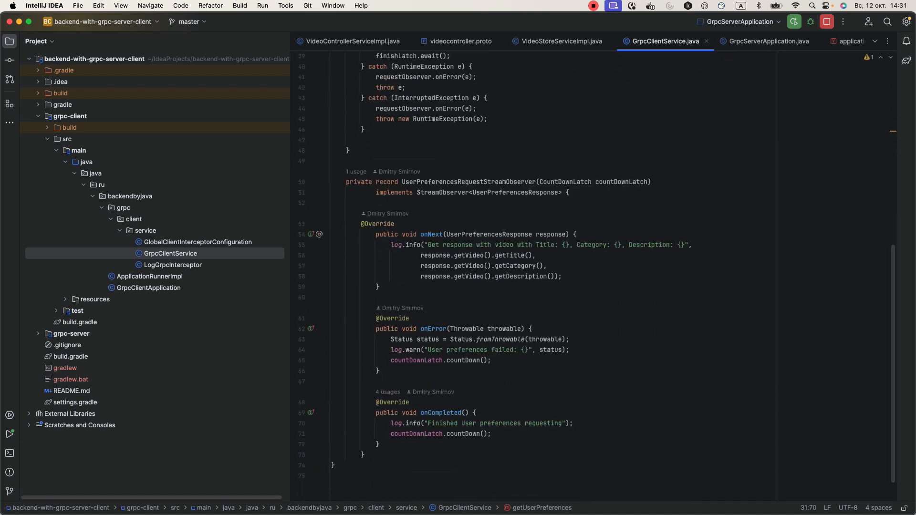